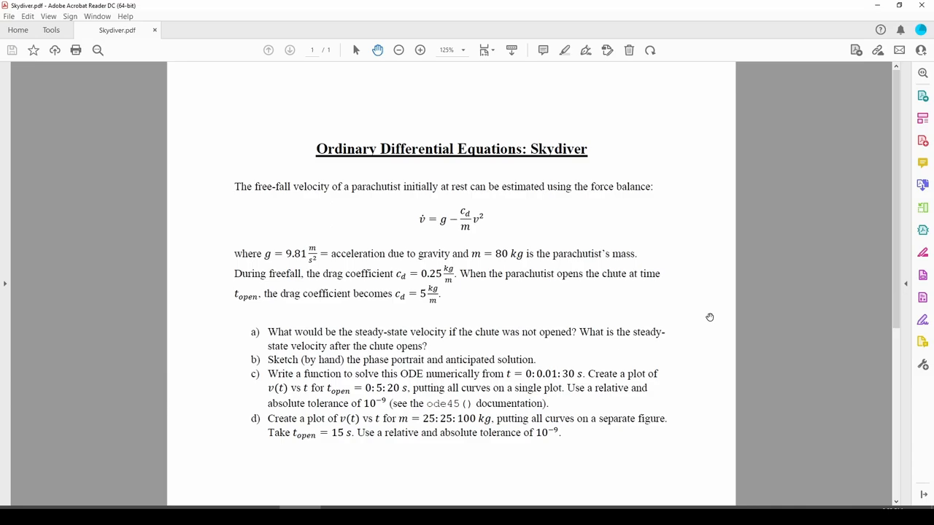
mouse_move(662, 321)
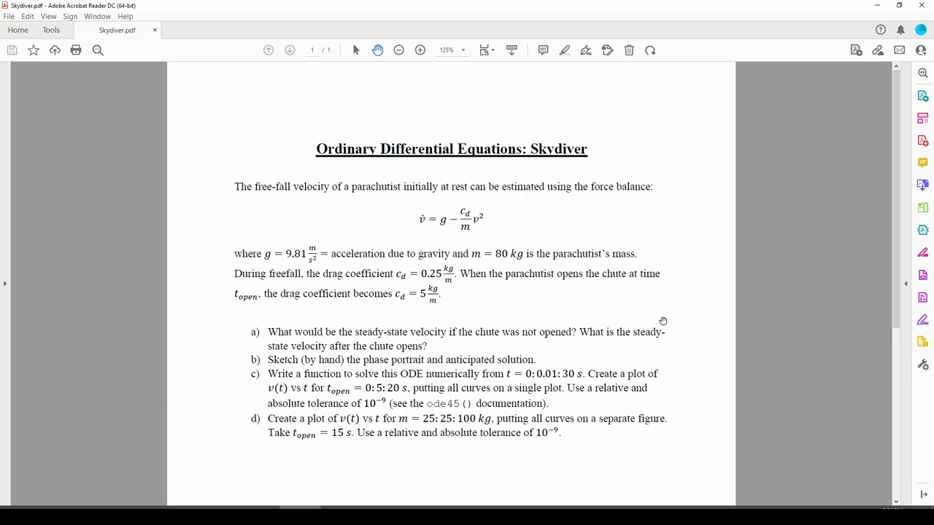
mouse_move(392, 210)
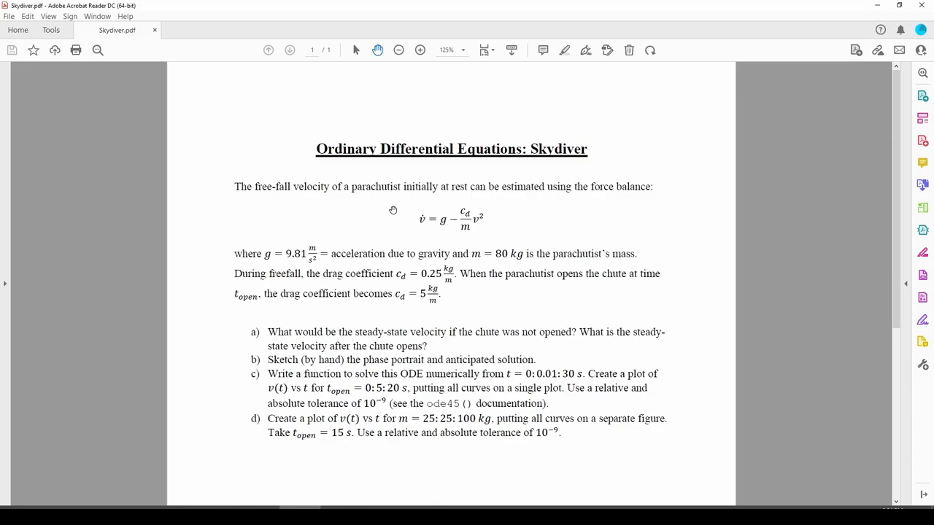
mouse_move(431, 215)
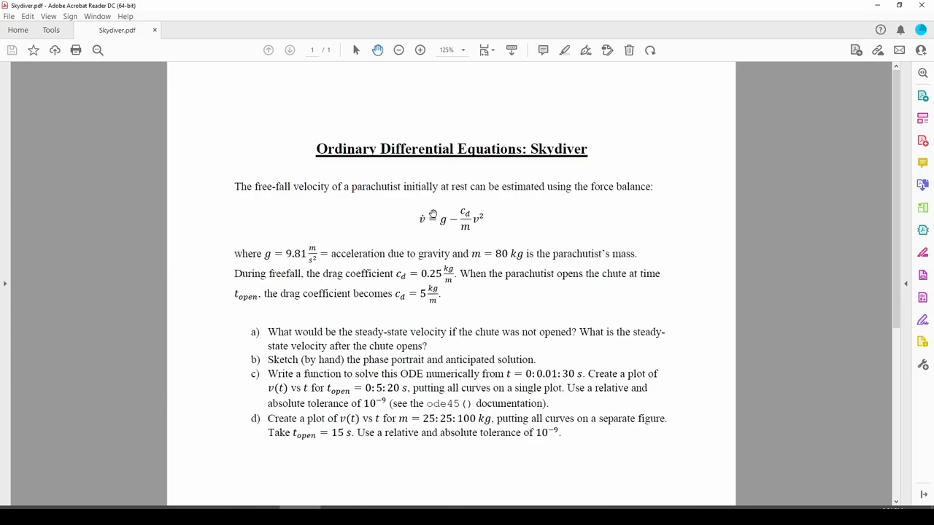
mouse_move(402, 226)
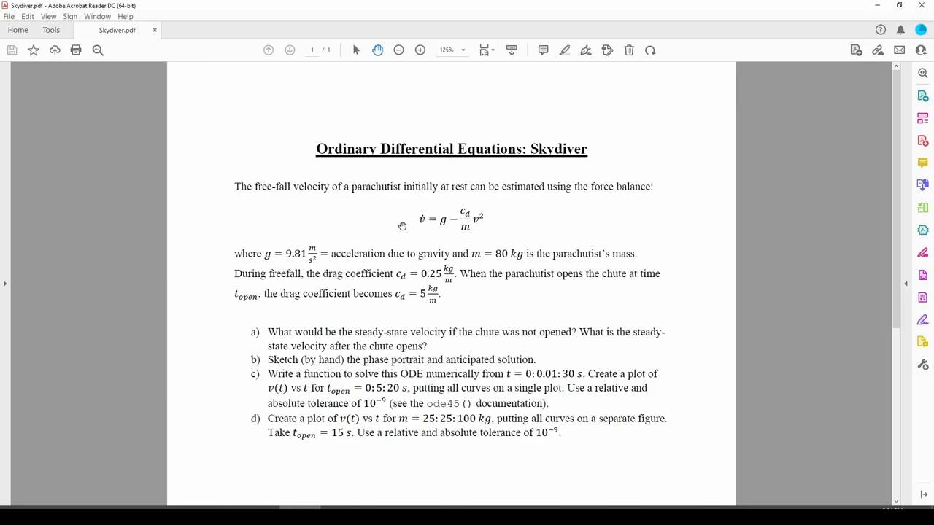
mouse_move(474, 219)
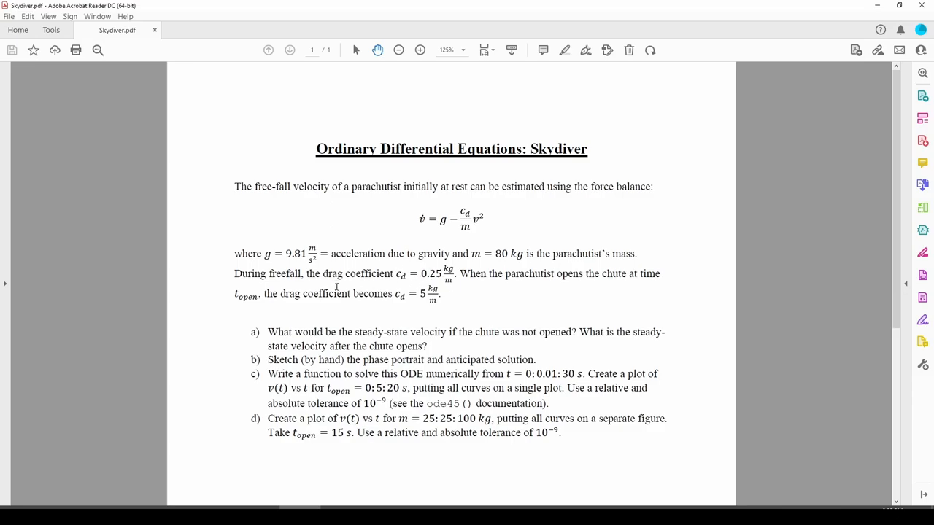
mouse_move(299, 297)
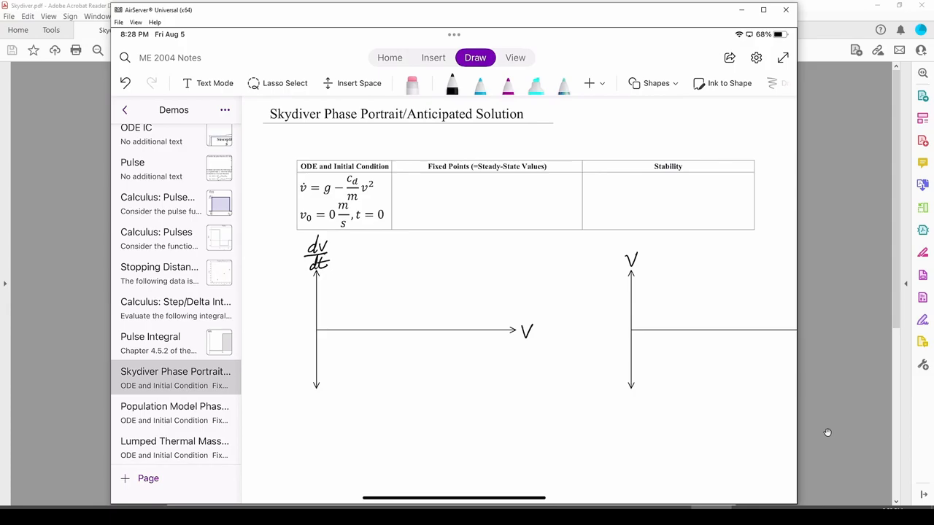
- Scroll the Skydiver Phase Portrait page down below the empty axes to start the ODE
scroll("down", 3)
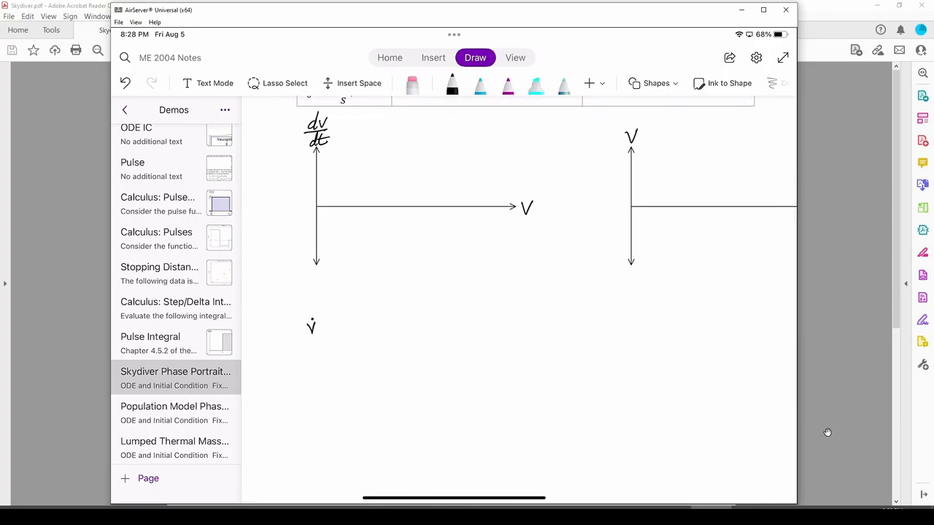
- Handwrite v̇ = g − (cd/m)v², set v̇ to zero, and derive v_ss = √(gm/cd)
left_click_drag(324, 326, 368, 328)
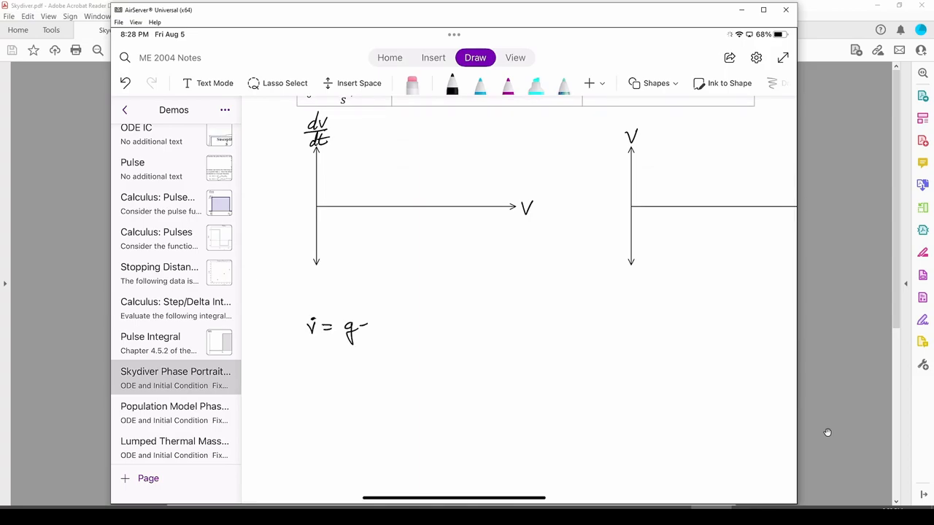
left_click_drag(375, 317, 413, 339)
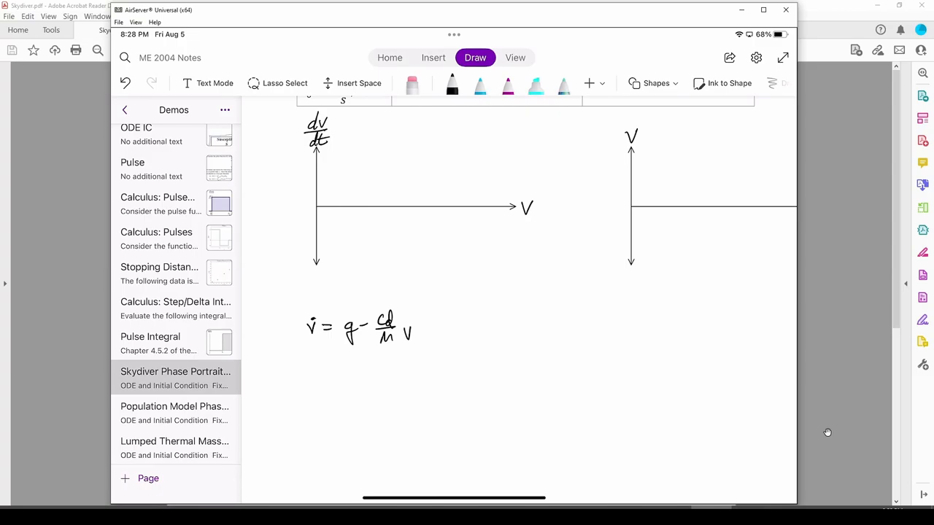
left_click_drag(370, 317, 423, 324)
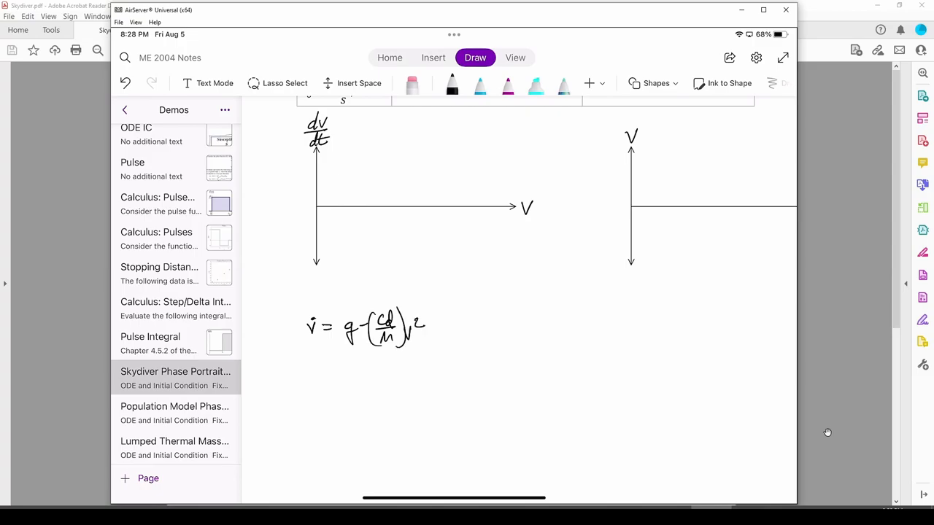
left_click_drag(296, 346, 328, 314)
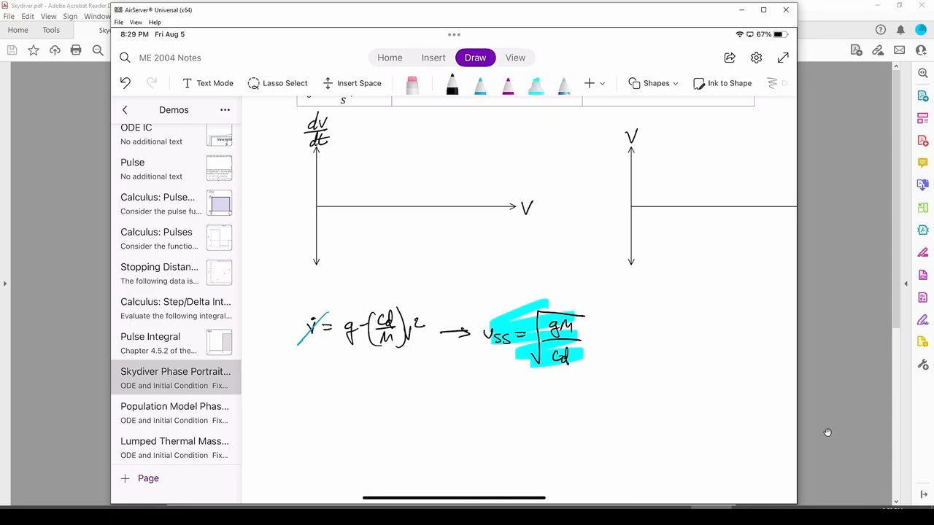
scroll("down", 3)
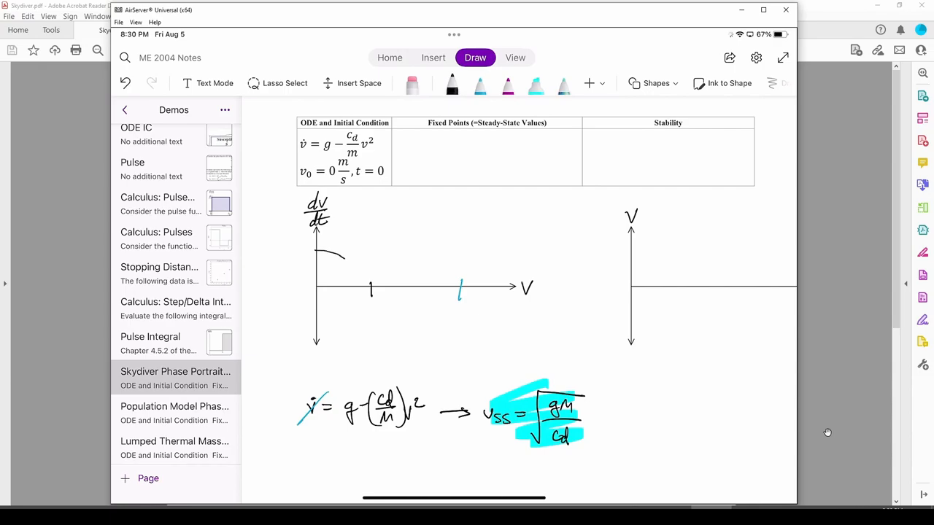
- Draw black and cyan dv/dt parabolas through the marked roots, with arrows toward each crossing
left_click_drag(318, 252, 410, 357)
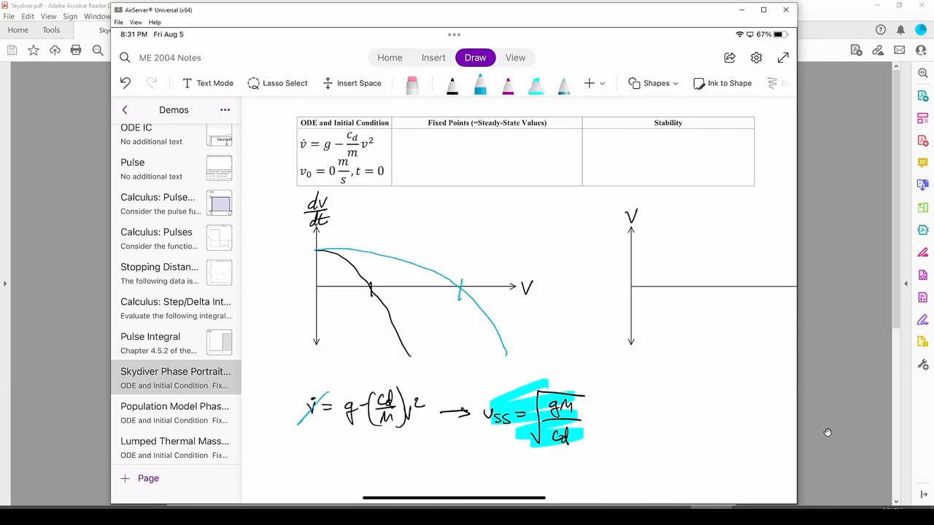
left_click_drag(318, 284, 365, 283)
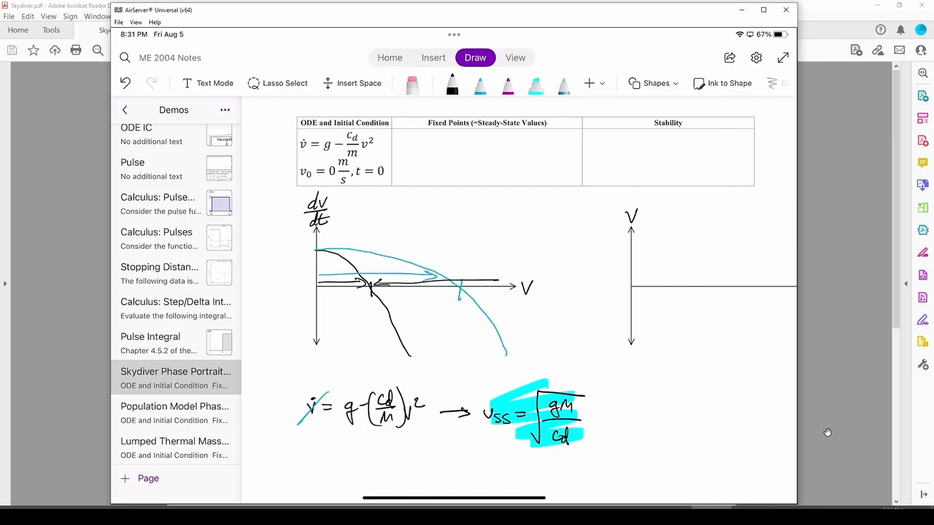
left_click_drag(445, 274, 533, 270)
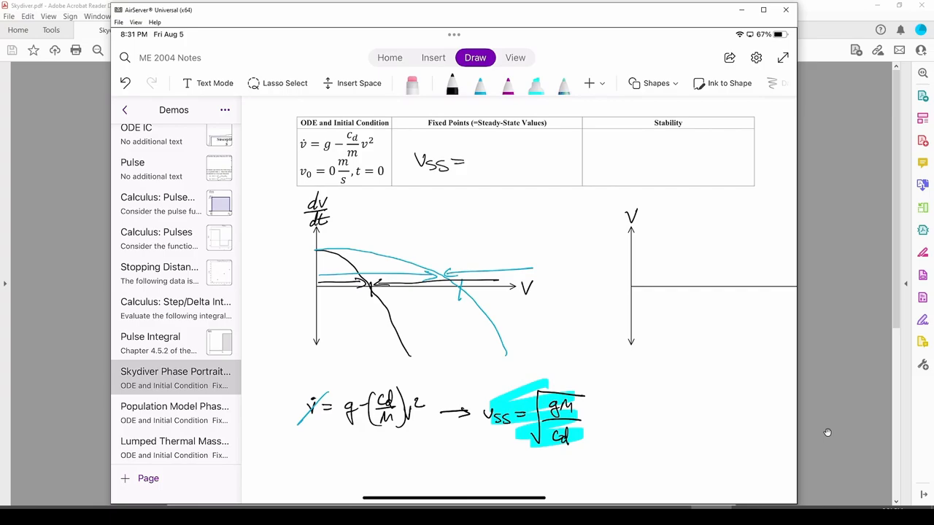
- Write v_ss = √(mg/cd) under Fixed Points and 'Stable!' under Stability
left_click_drag(482, 149, 511, 171)
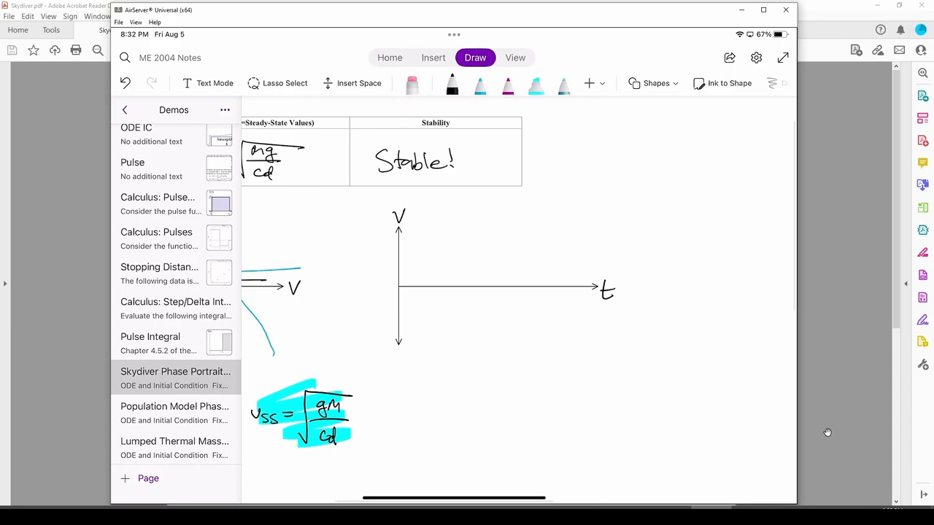
- Sketch dashed steady-state lines, rising black and cyan v(t) curves, and a dropping purple curve
left_click_drag(401, 265, 583, 265)
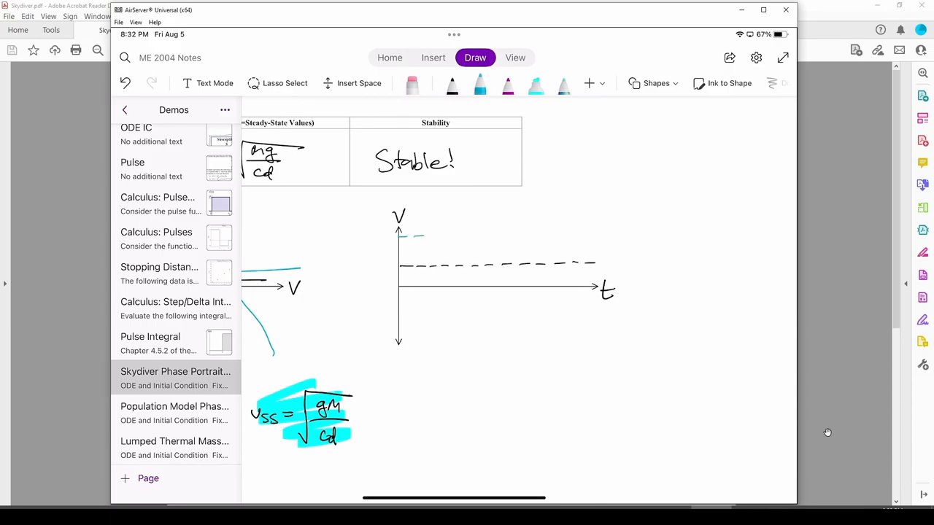
left_click_drag(409, 235, 594, 233)
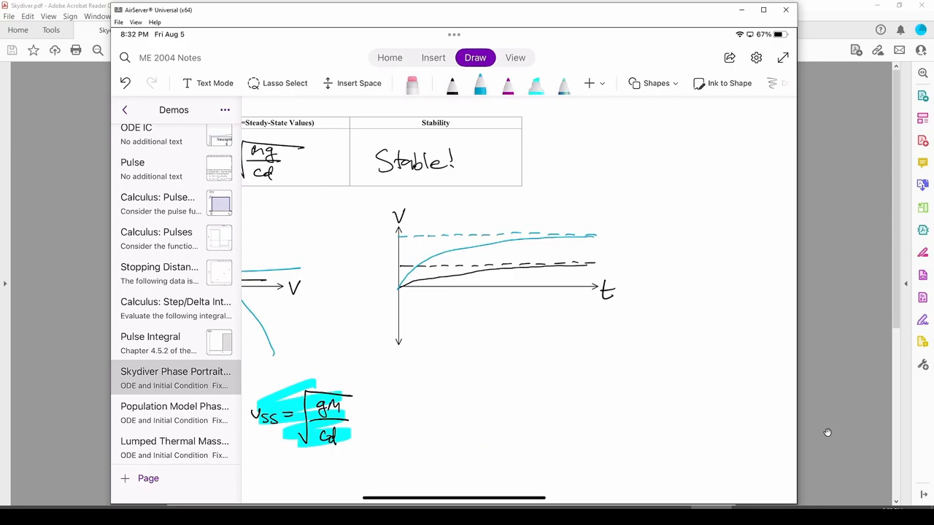
left_click_drag(400, 286, 584, 261)
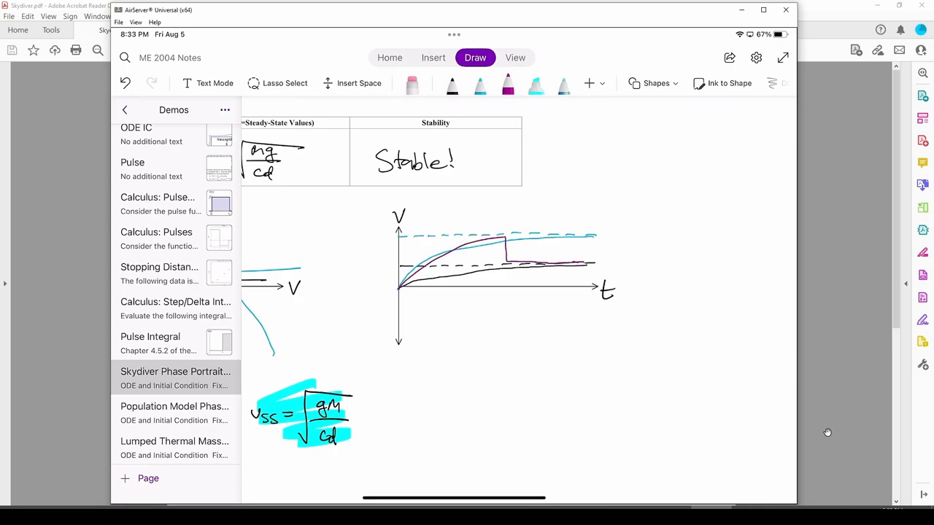